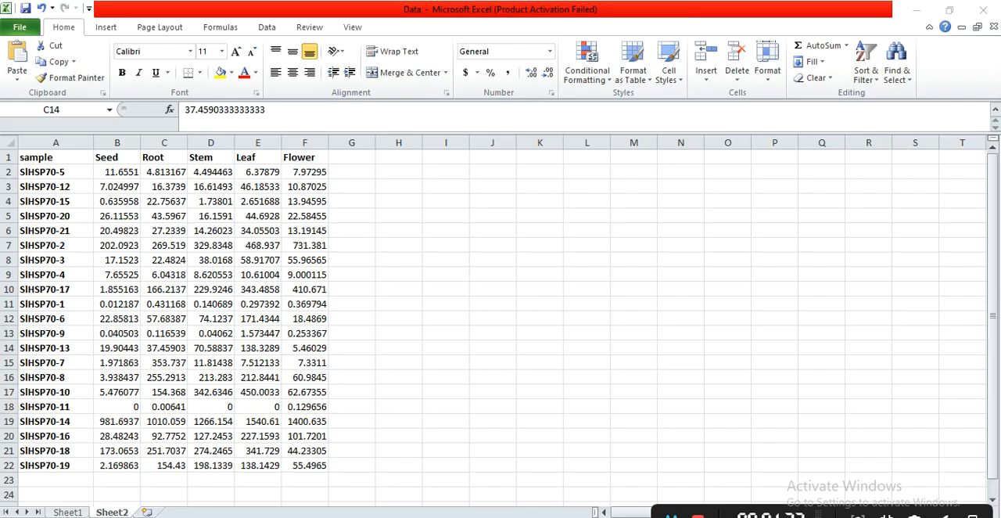
# Step: Show the Sheet1 genotype table with Group, PH and DF trait columns
pyautogui.click(41, 172)
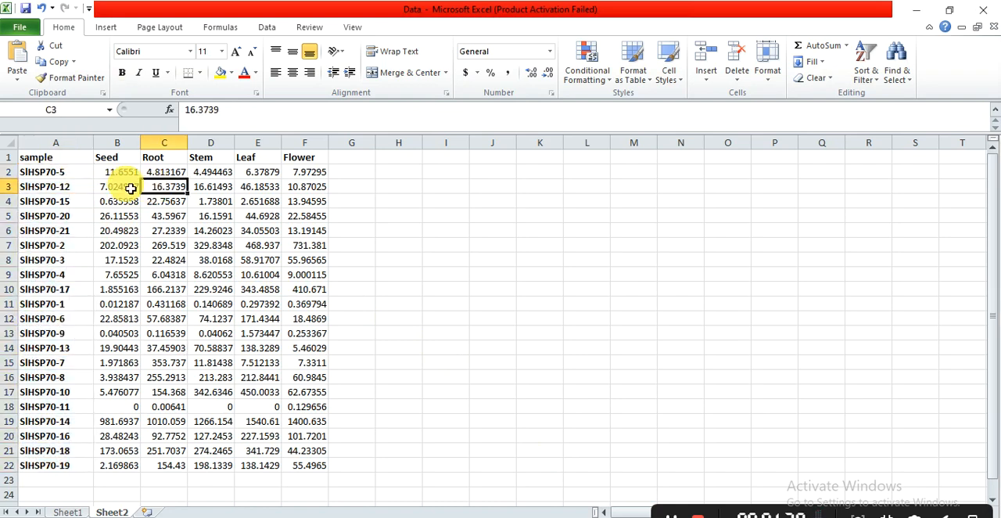
pyautogui.click(116, 172)
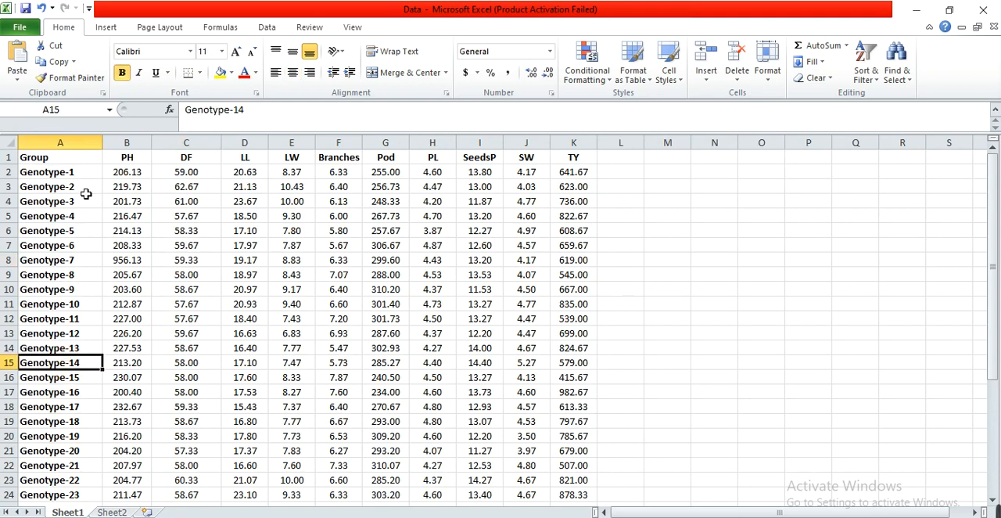
# Step: Select and copy the genotype trait table, Group through TY, for SRplot's dendrogram page
pyautogui.moveTo(60, 158); pyautogui.dragTo(59, 288)
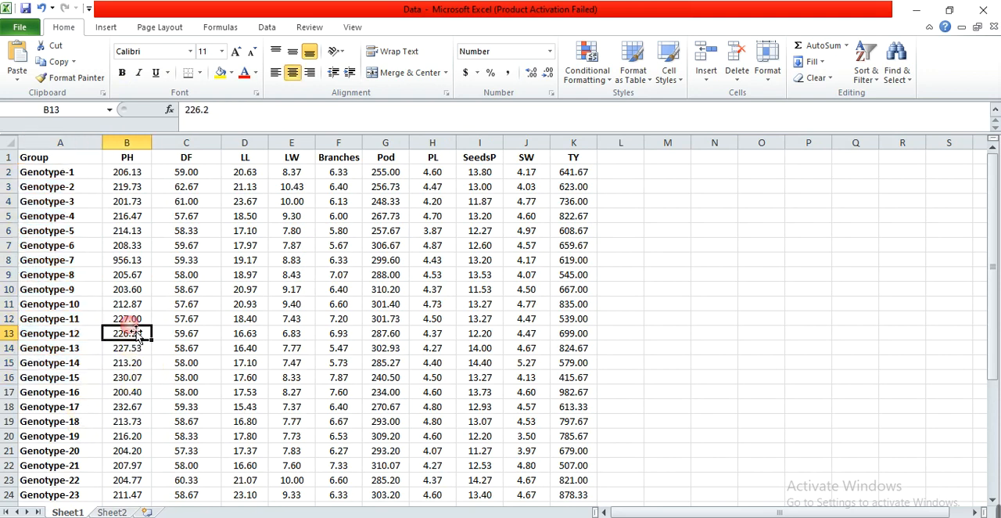
pyautogui.click(127, 157)
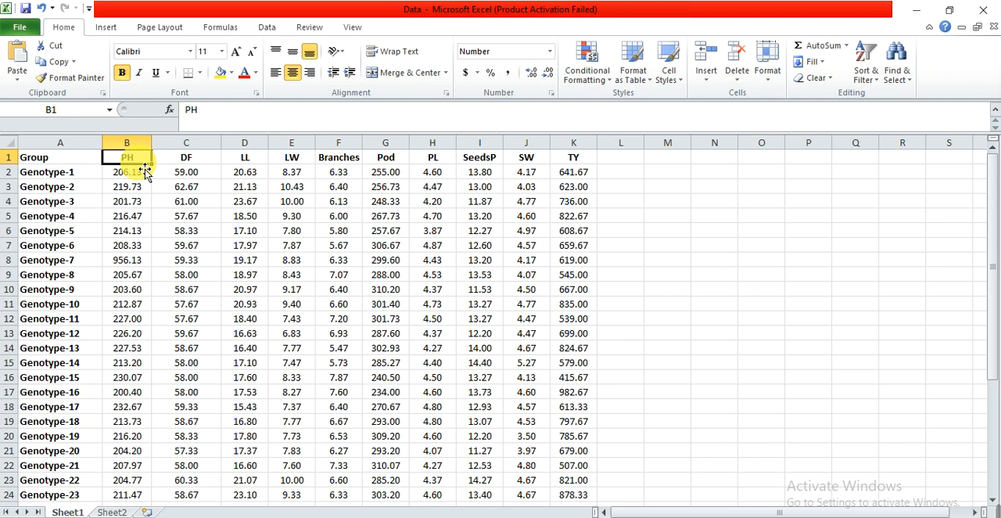
pyautogui.moveTo(126, 200); pyautogui.dragTo(573, 421)
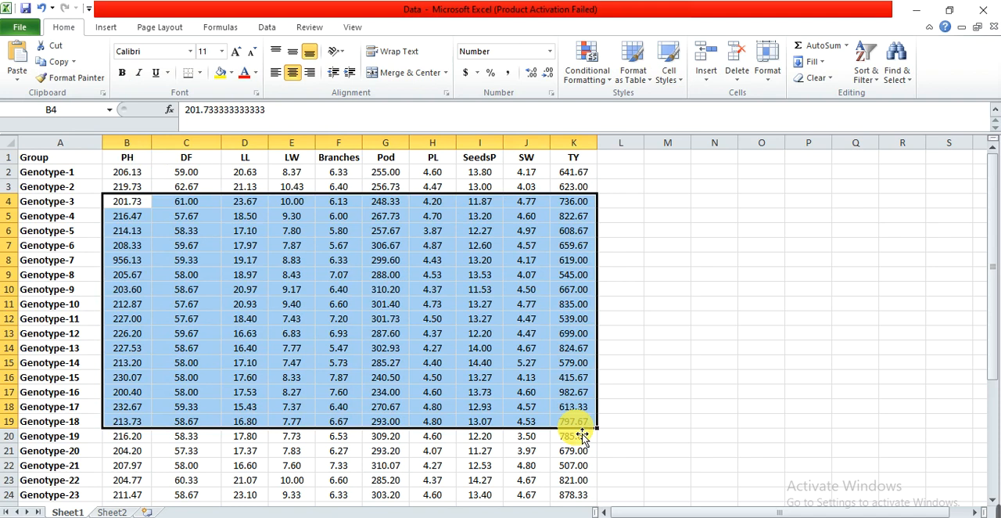
pyautogui.click(127, 273)
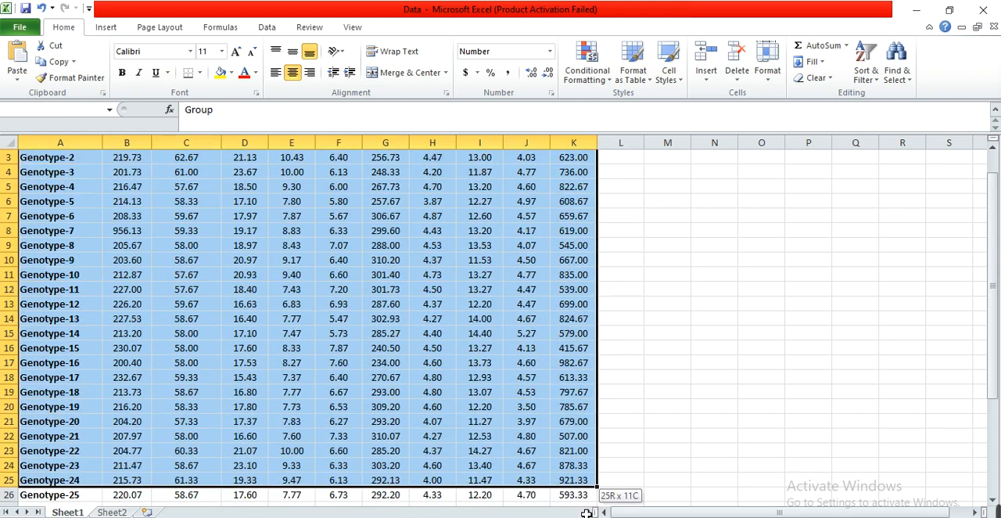
pyautogui.scroll(-3)
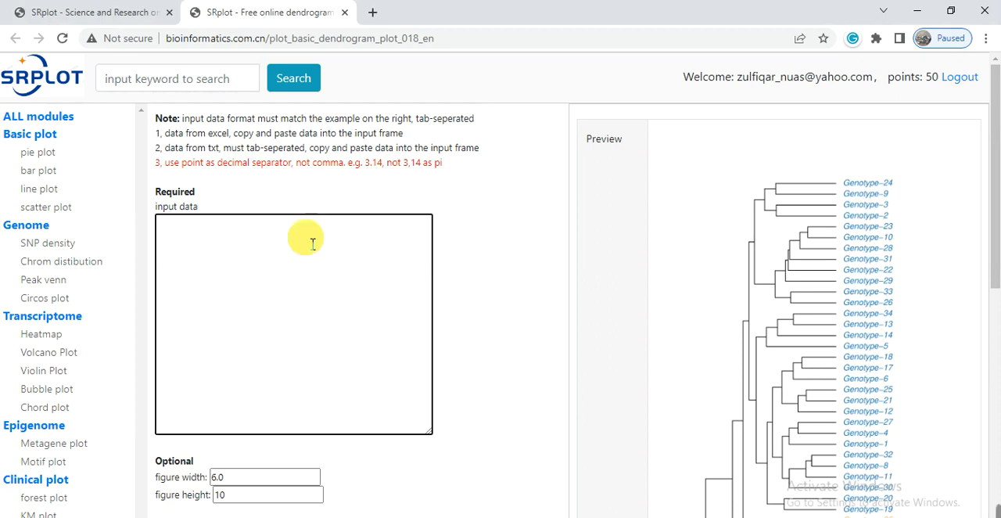
# Step: Paste the genotype table, rows through Genotype-35, into the dendrogram input box
pyautogui.click(295, 323)
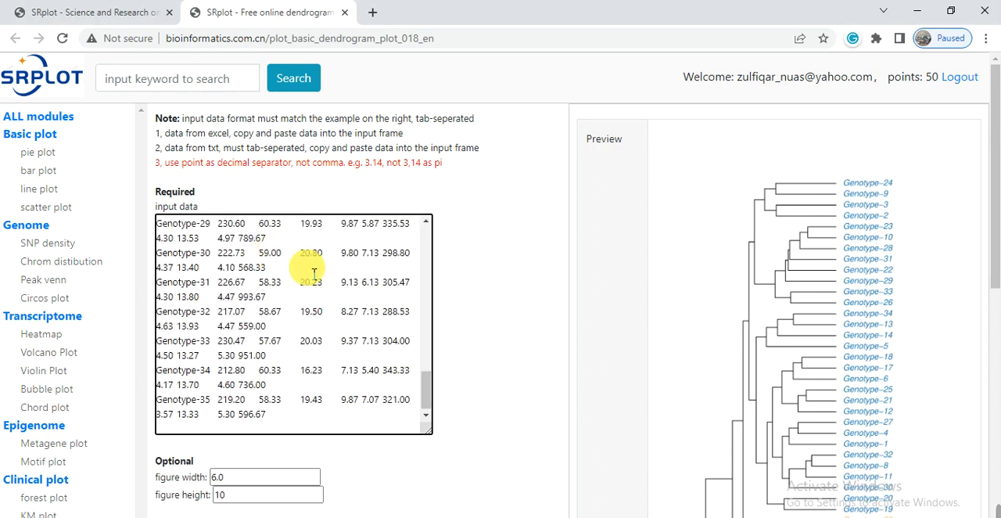
pyautogui.scroll(-3)
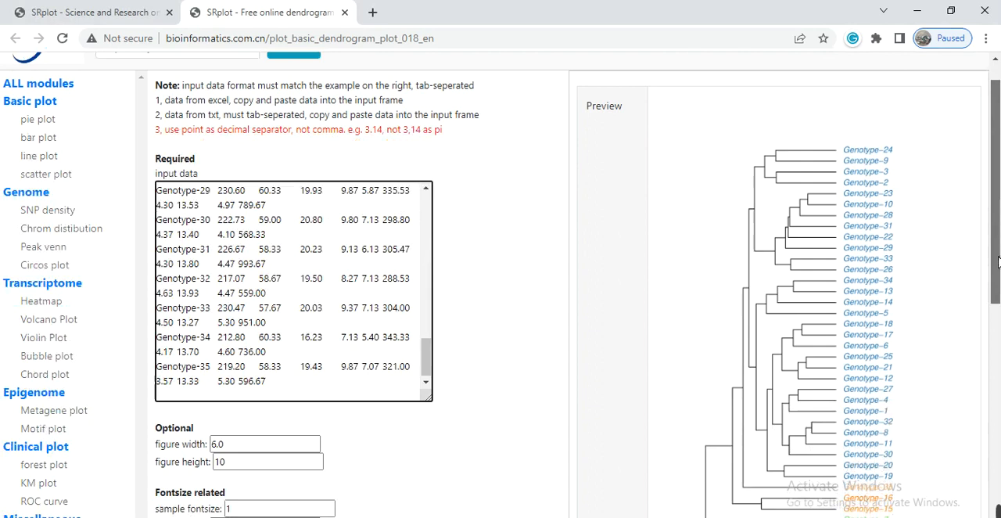
pyautogui.scroll(-3)
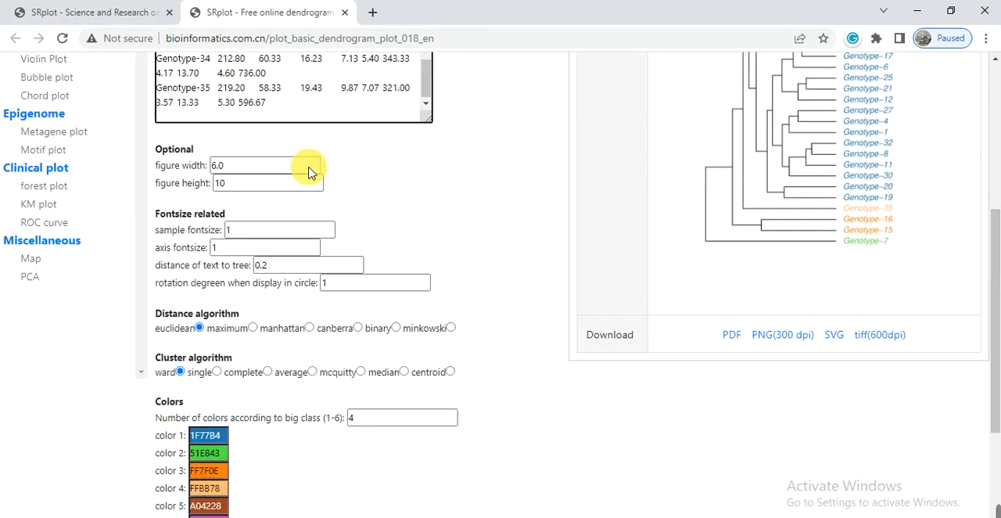
# Step: Re-enter the figure width as 8 and move down to the remaining plot options
pyautogui.click(250, 166)
pyautogui.write('8')
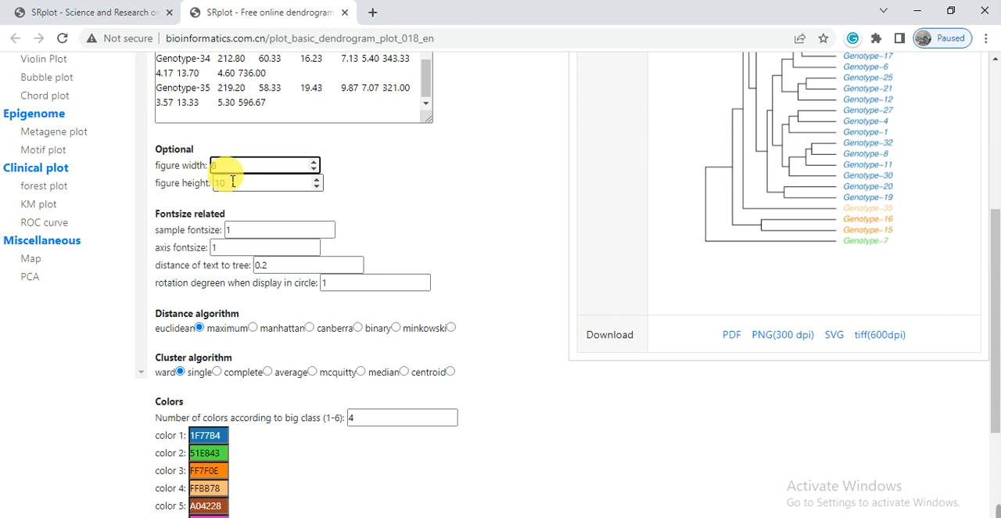
pyautogui.click(263, 182)
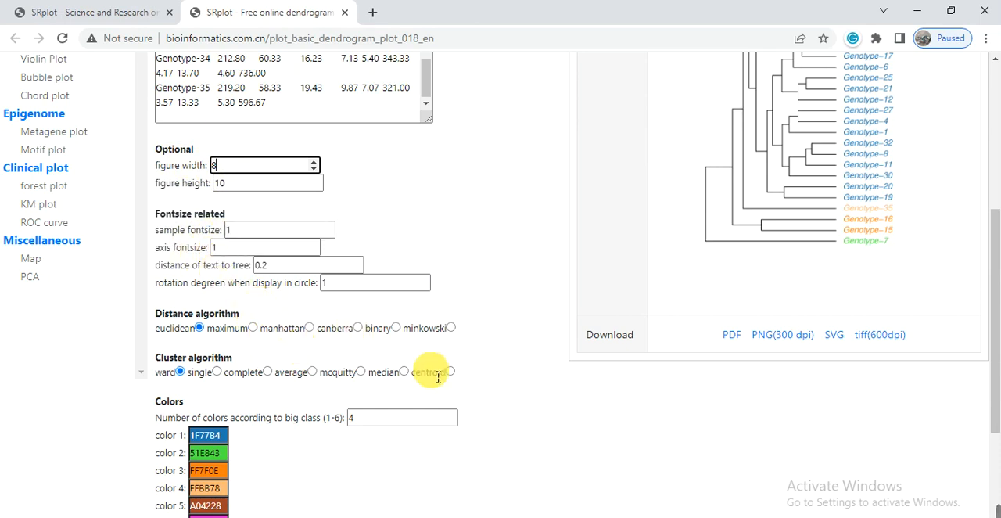
pyautogui.moveTo(994, 376)
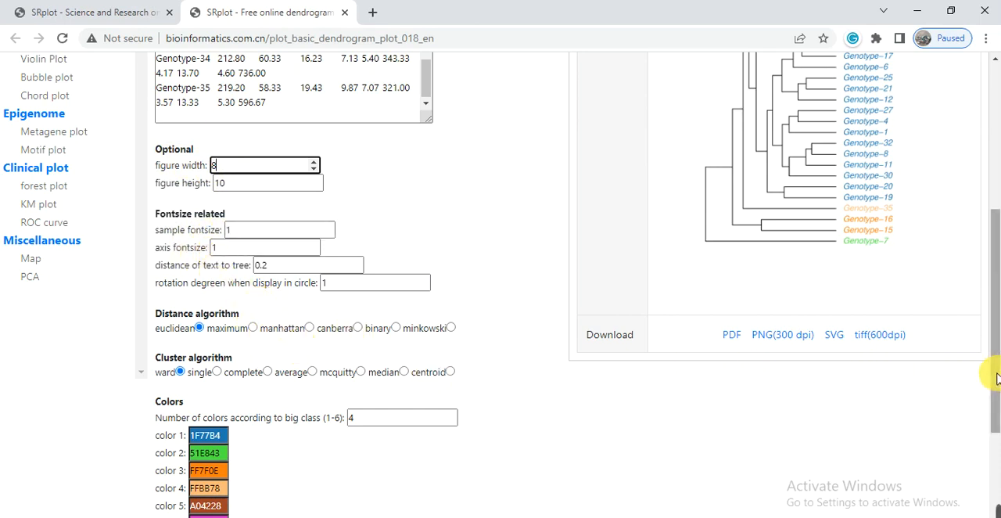
pyautogui.scroll(-3)
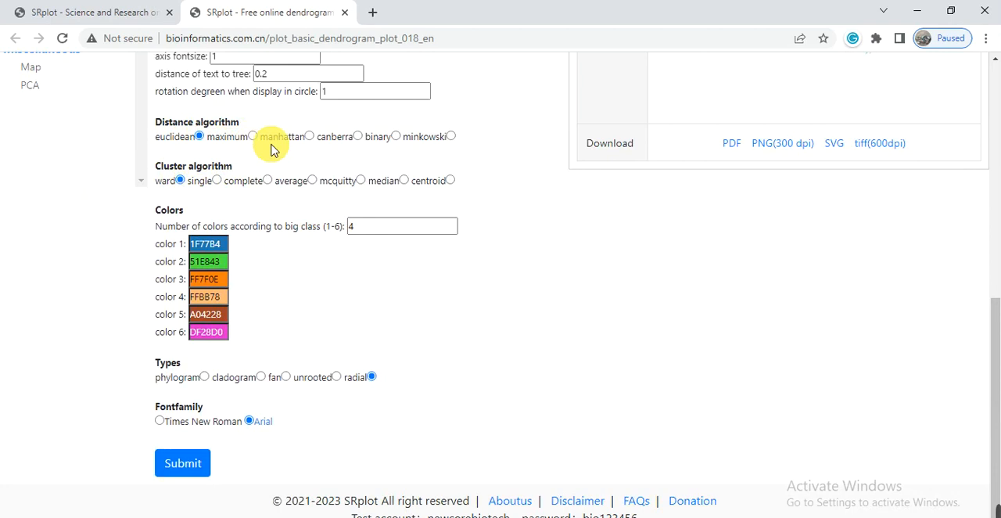
pyautogui.moveTo(301, 153)
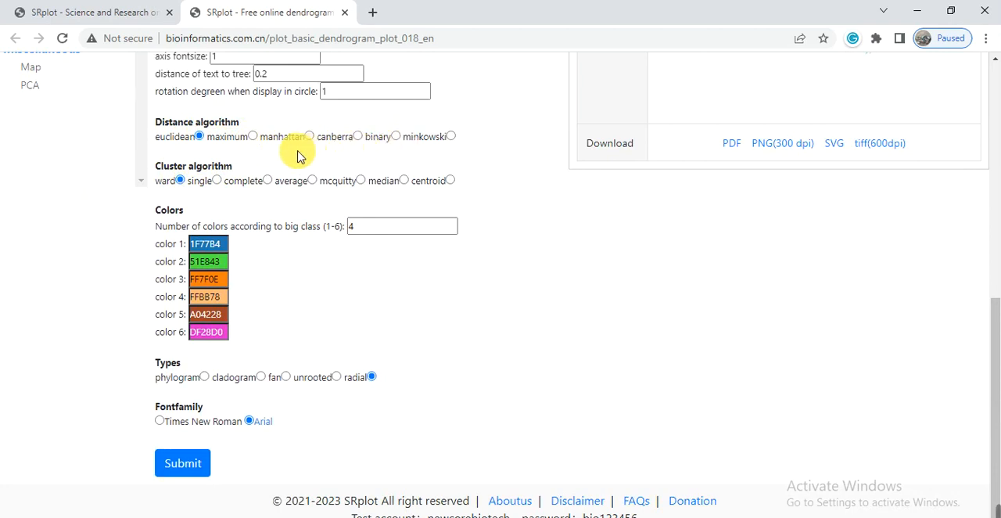
pyautogui.moveTo(216, 241)
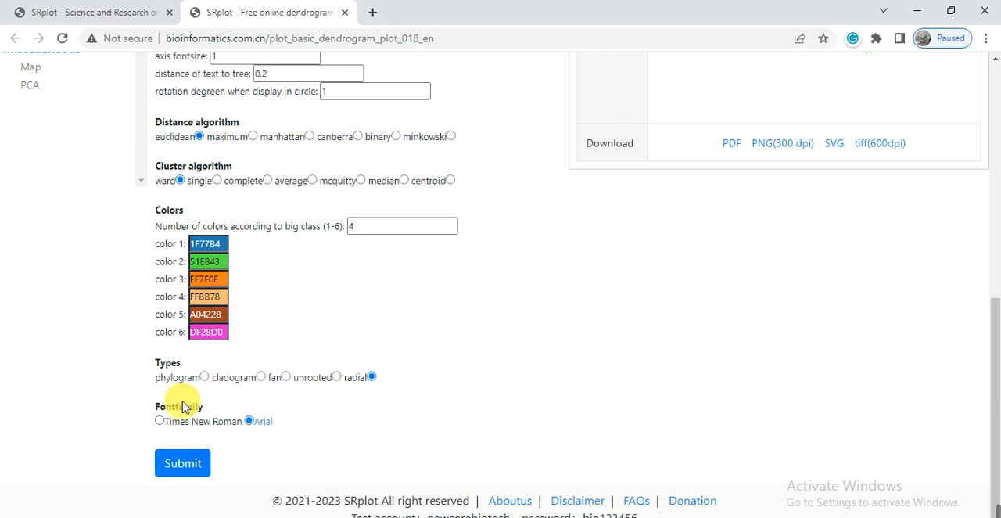
# Step: Choose Times New Roman as the font family and keep the phylogram tree type
pyautogui.click(160, 421)
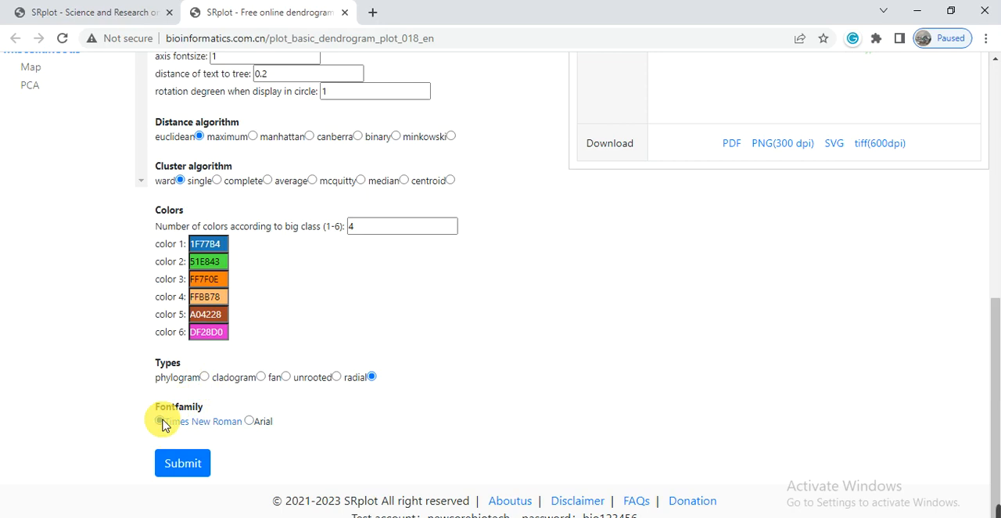
pyautogui.click(160, 421)
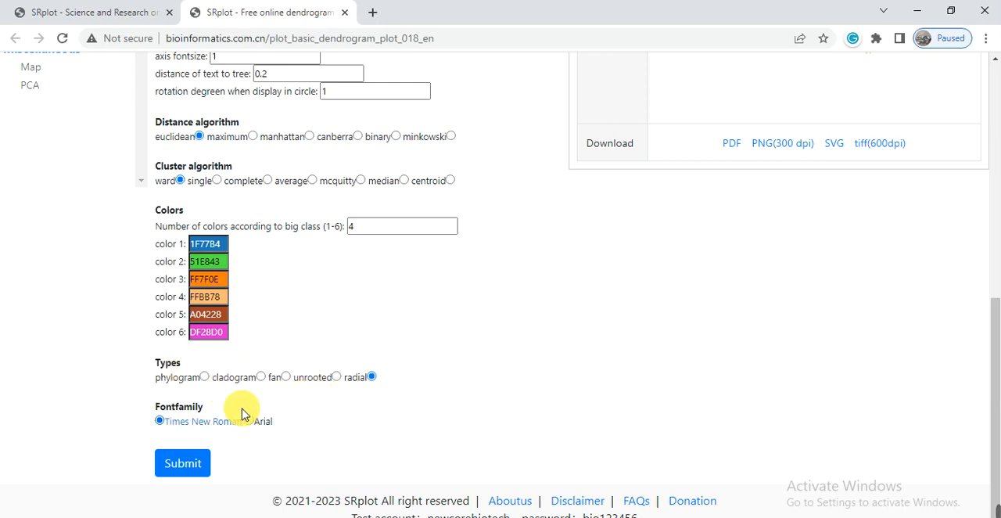
pyautogui.moveTo(206, 377)
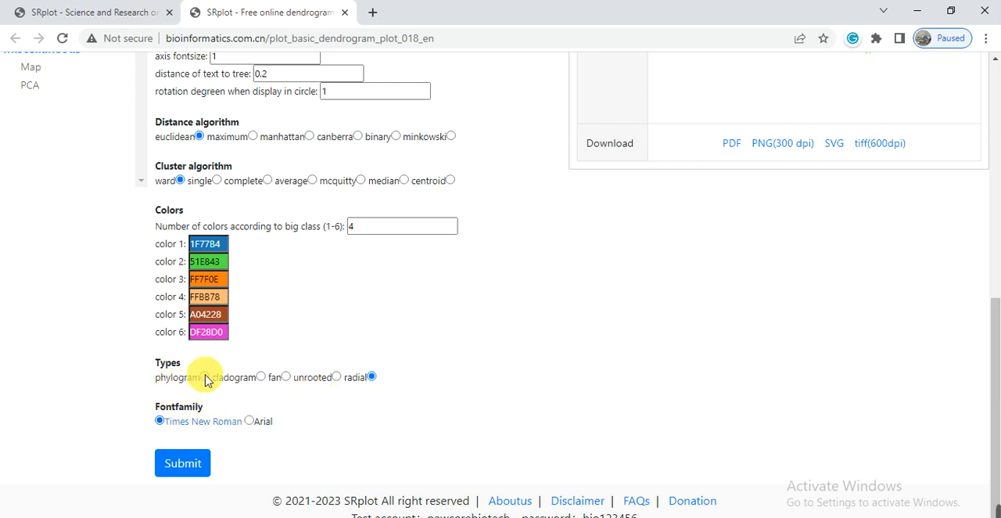
pyautogui.click(203, 376)
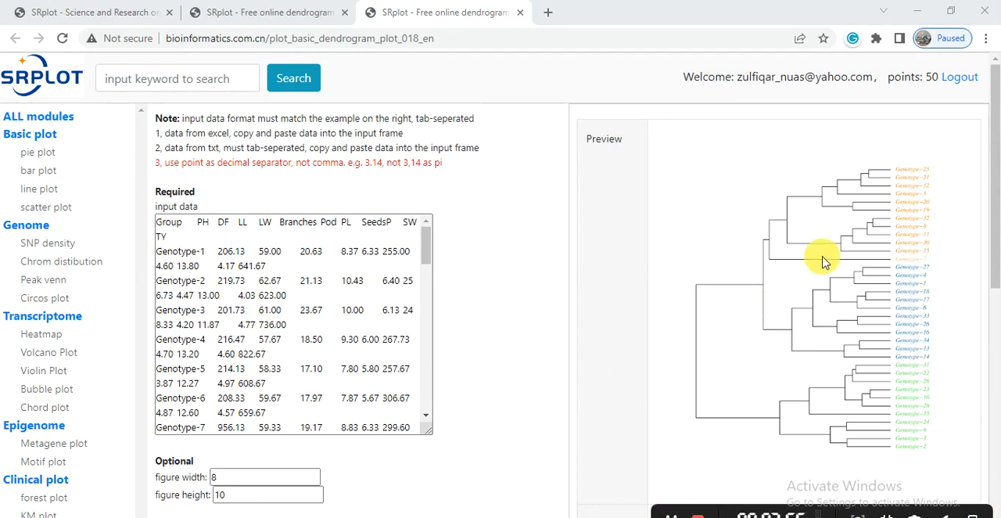
pyautogui.moveTo(908, 343)
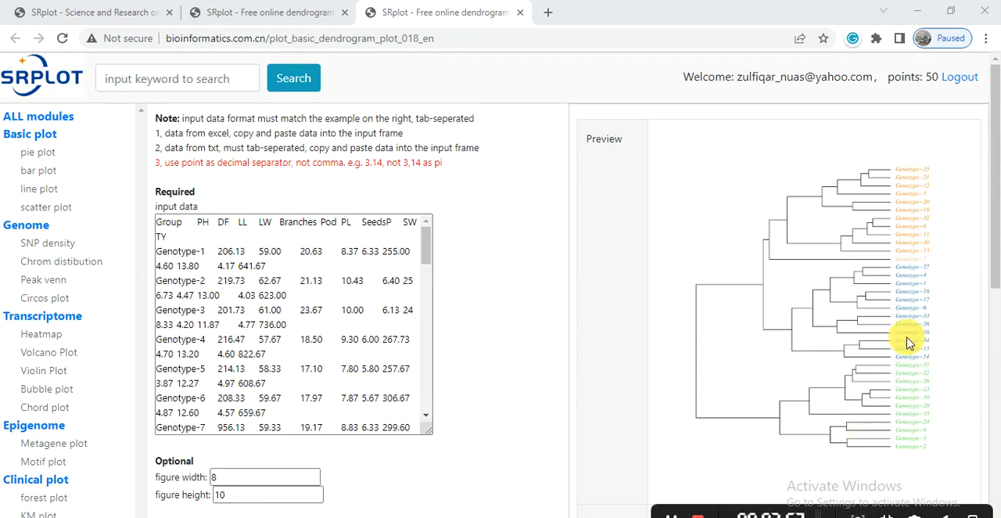
pyautogui.moveTo(876, 241)
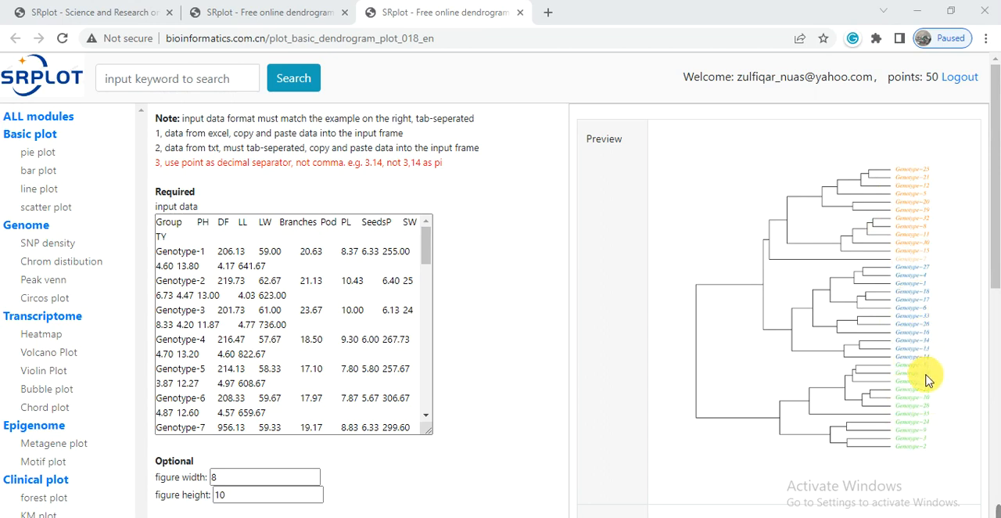
pyautogui.moveTo(898, 374)
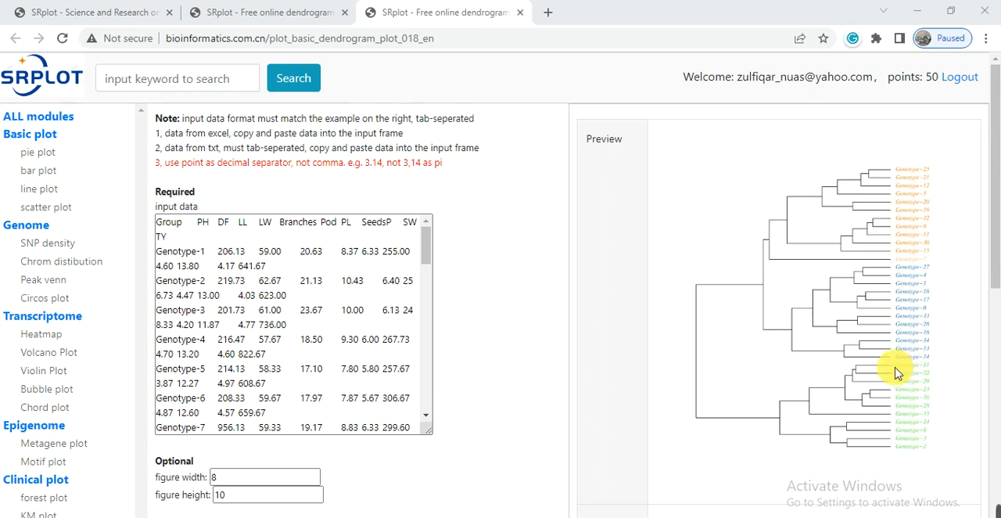
pyautogui.moveTo(898, 378)
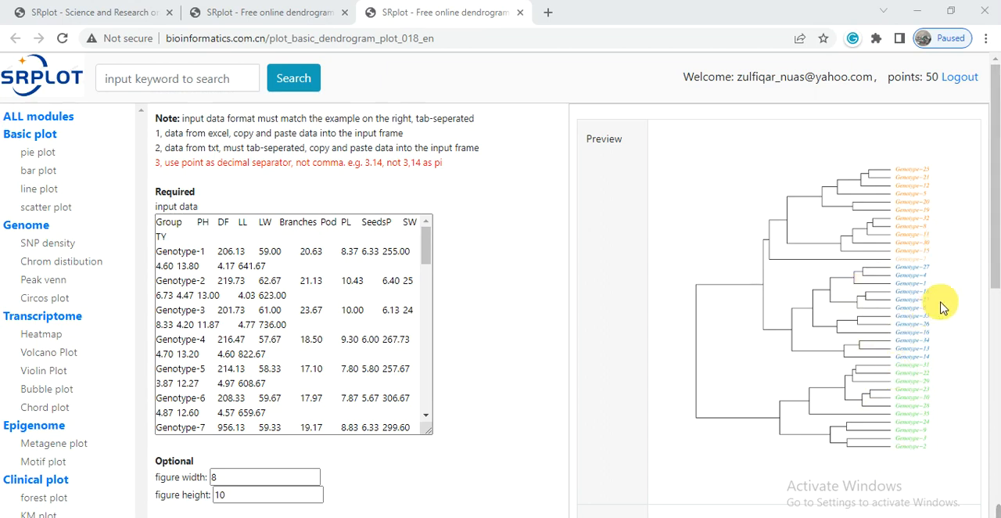
# Step: Scroll down through the settings toward the Types section for the cladogram layout
pyautogui.scroll(-3)
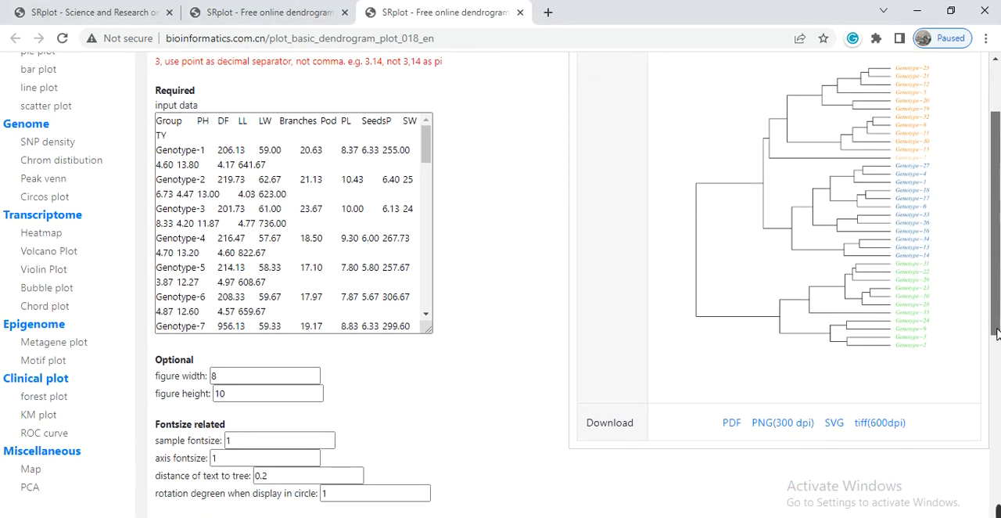
pyautogui.scroll(-3)
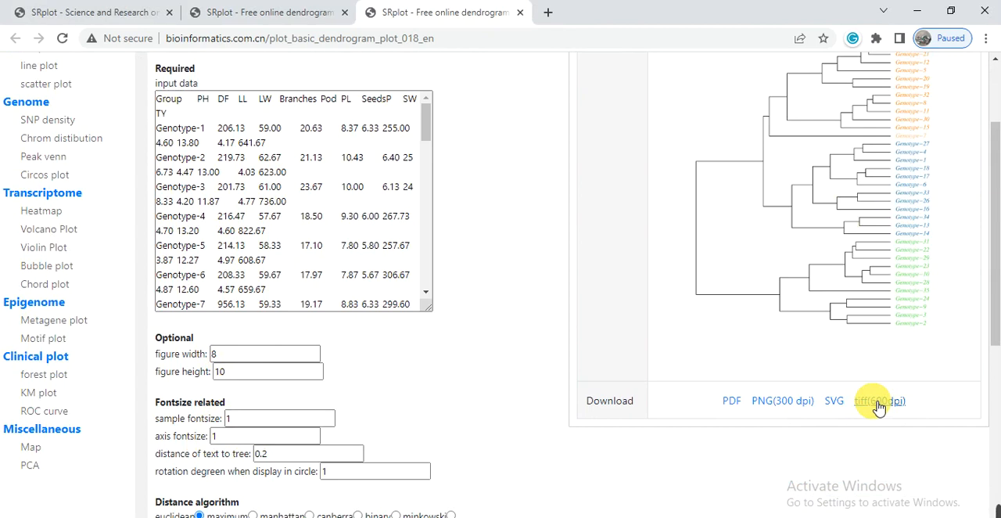
pyautogui.moveTo(920, 368)
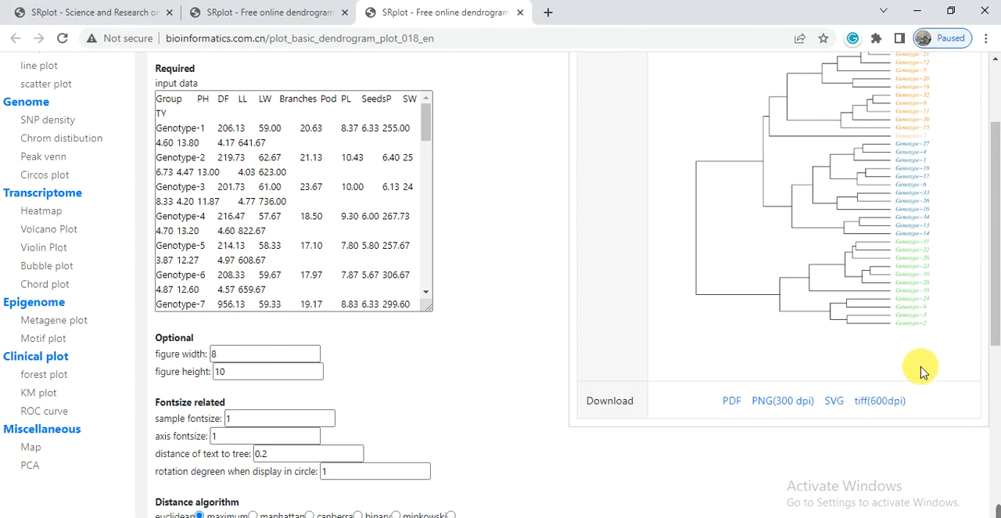
pyautogui.scroll(-3)
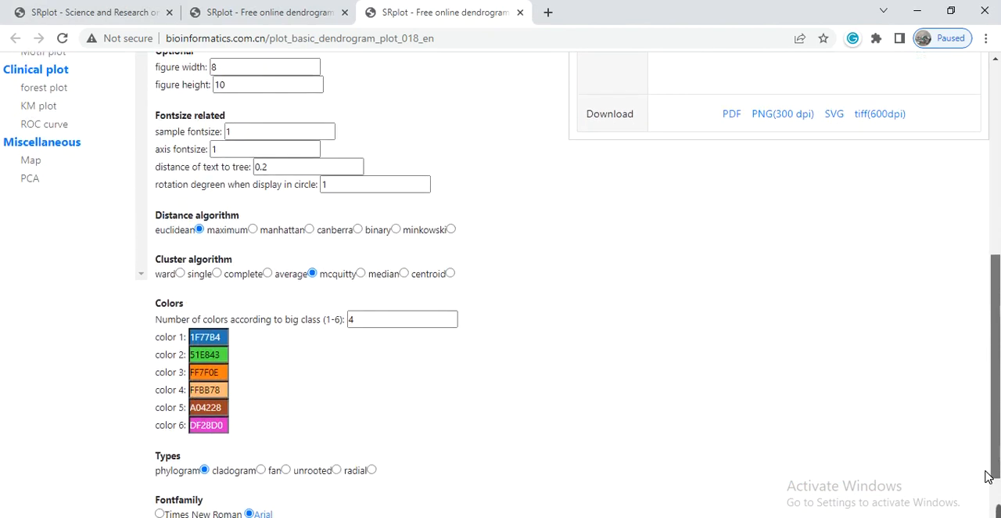
pyautogui.scroll(-3)
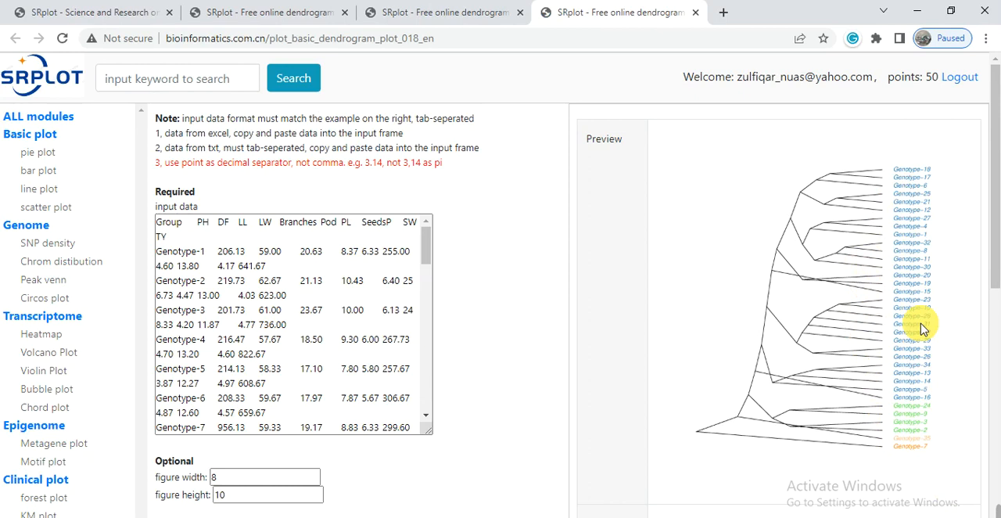
pyautogui.moveTo(992, 222)
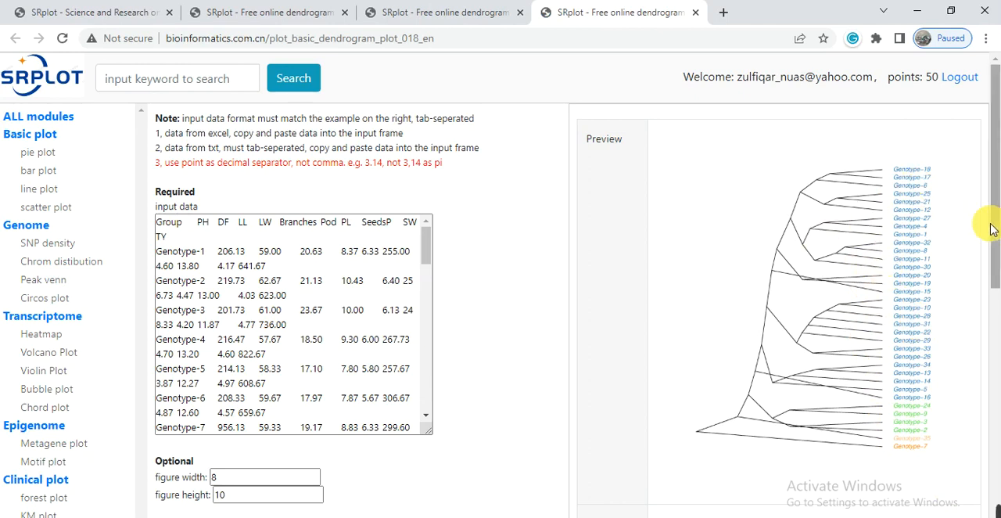
pyautogui.scroll(-3)
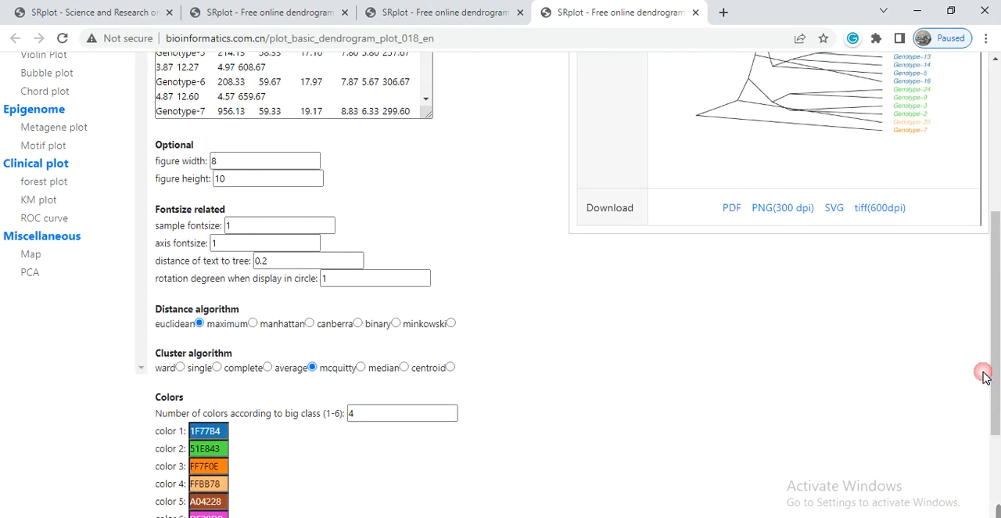
pyautogui.scroll(-3)
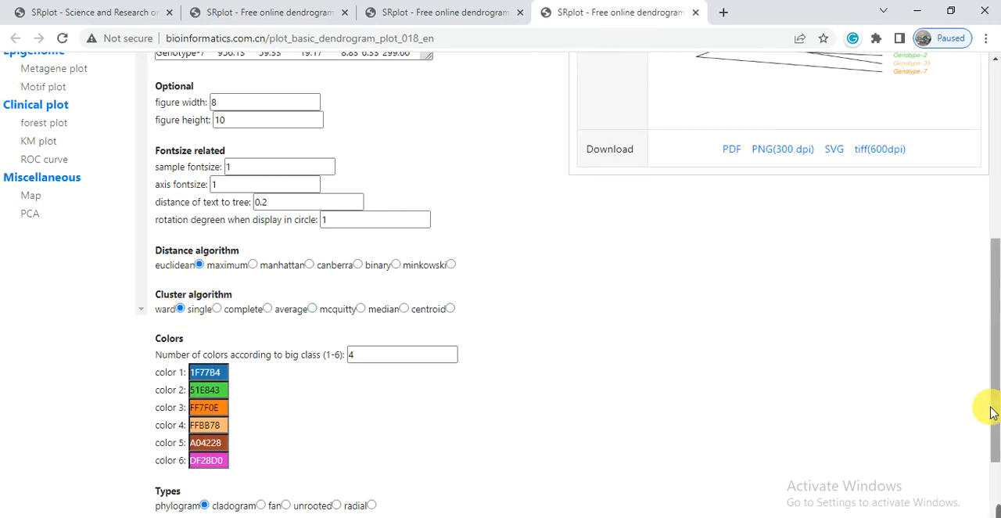
# Step: Submit a fan-layout dendrogram to a new result page and close the older result tab
pyautogui.scroll(-3)
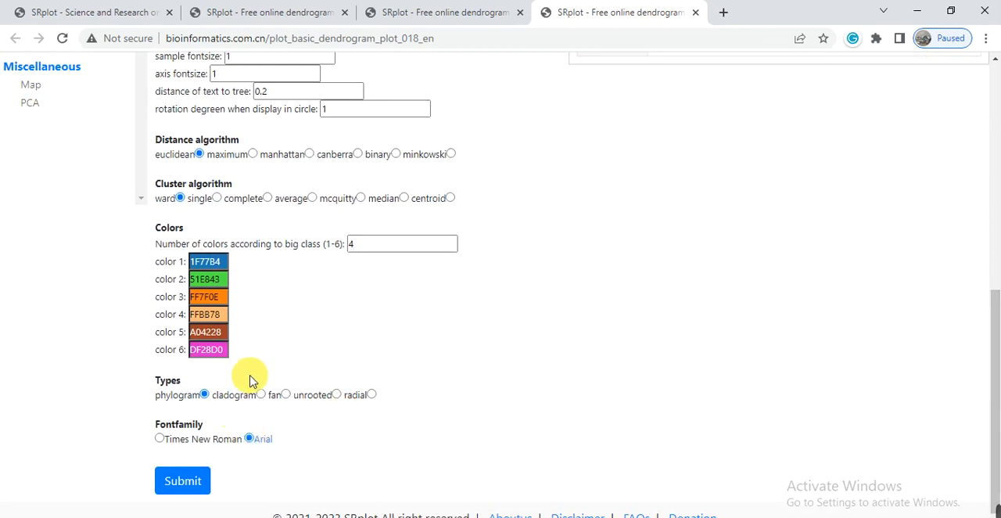
pyautogui.click(260, 394)
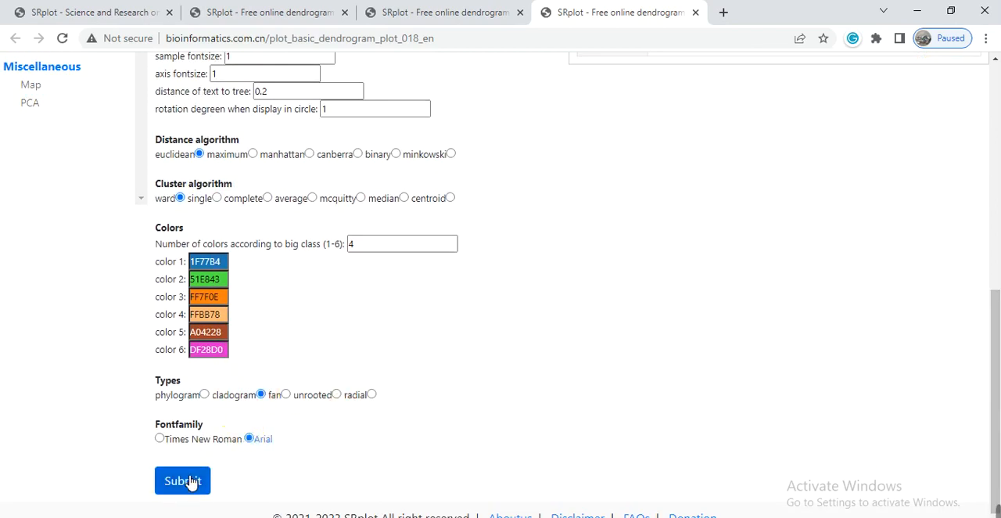
pyautogui.click(182, 480)
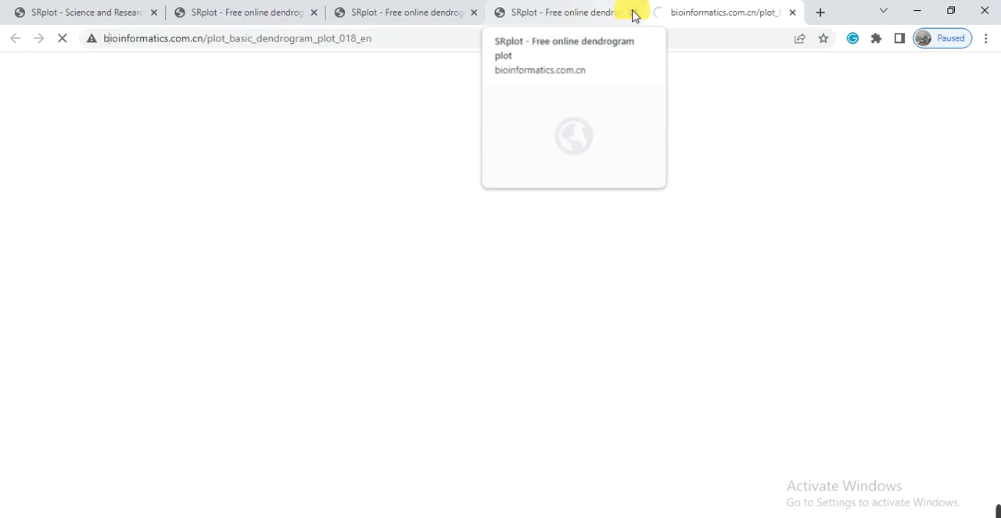
pyautogui.click(563, 13)
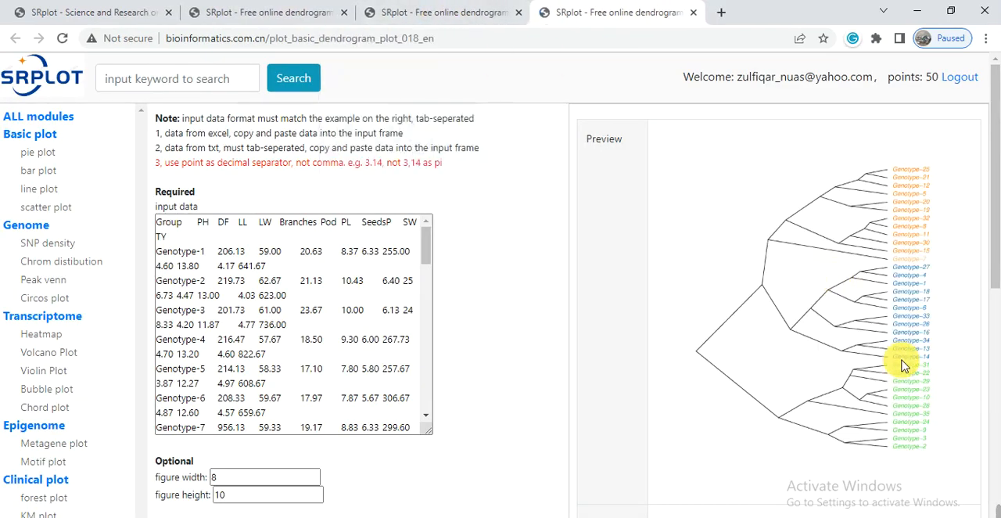
pyautogui.moveTo(931, 241)
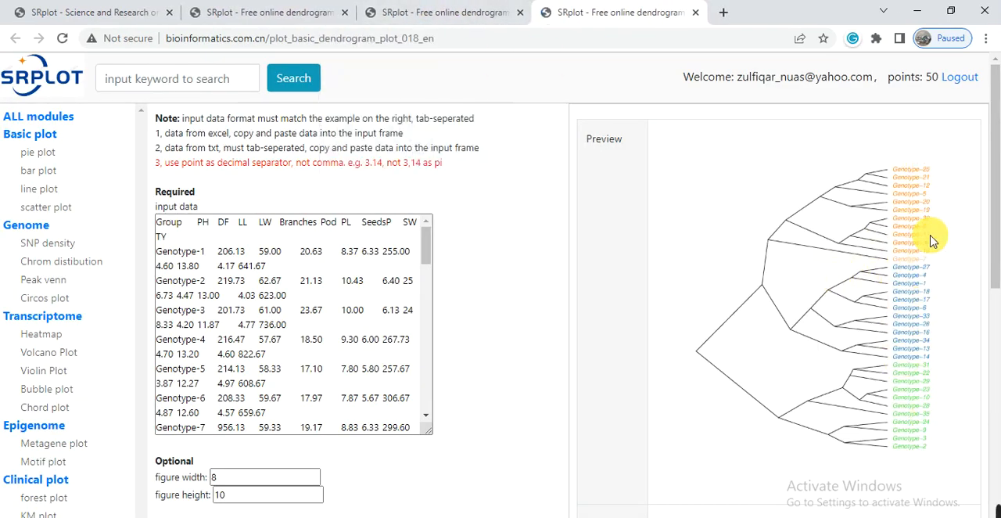
# Step: Choose single linkage and the fan tree type in the Types section
pyautogui.scroll(-3)
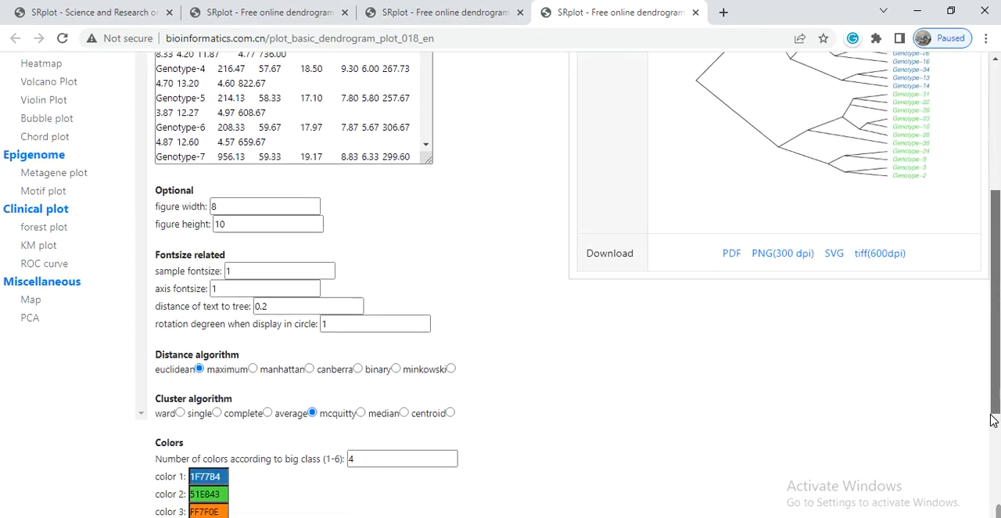
pyautogui.scroll(-3)
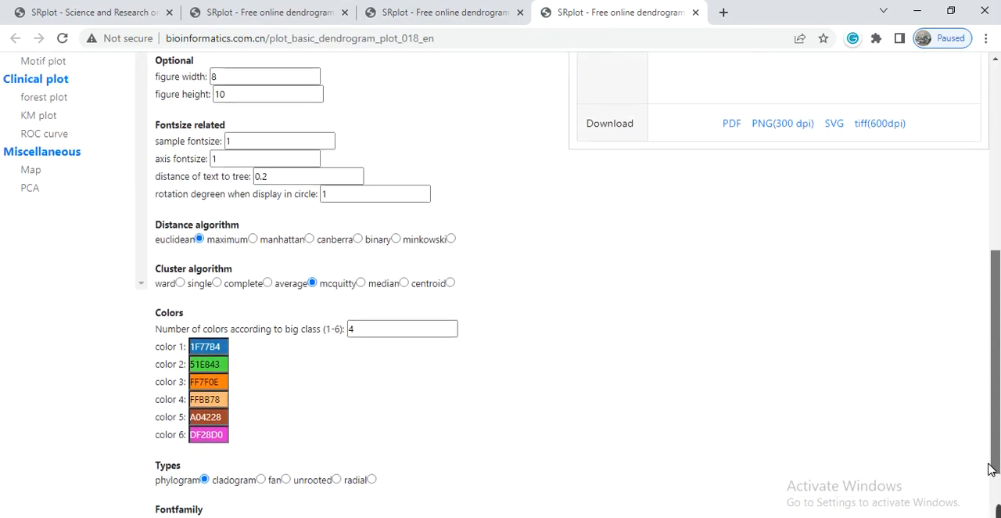
pyautogui.scroll(-3)
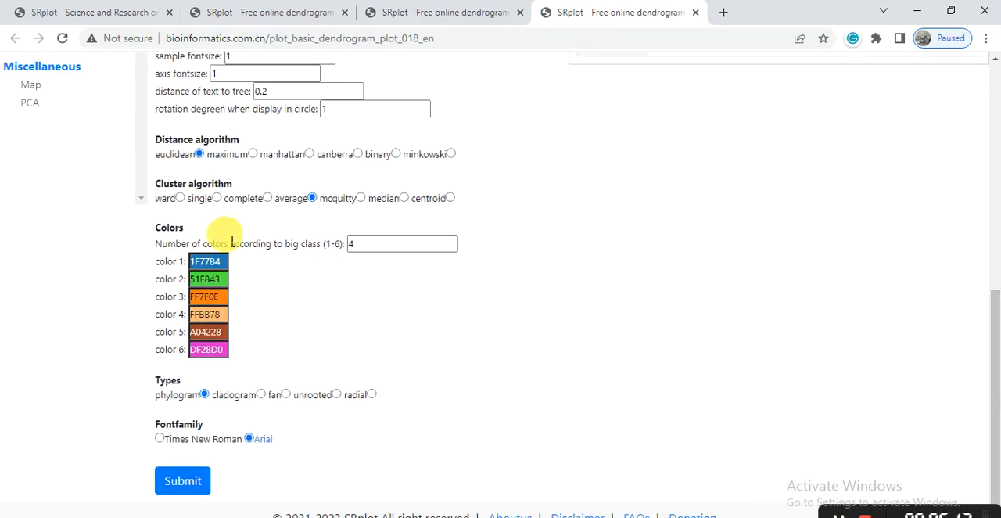
pyautogui.click(181, 197)
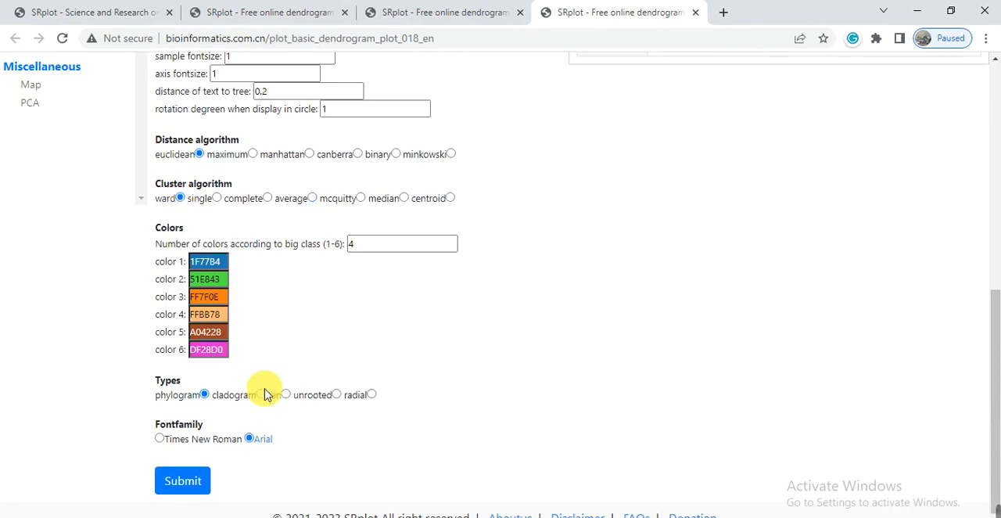
pyautogui.click(284, 395)
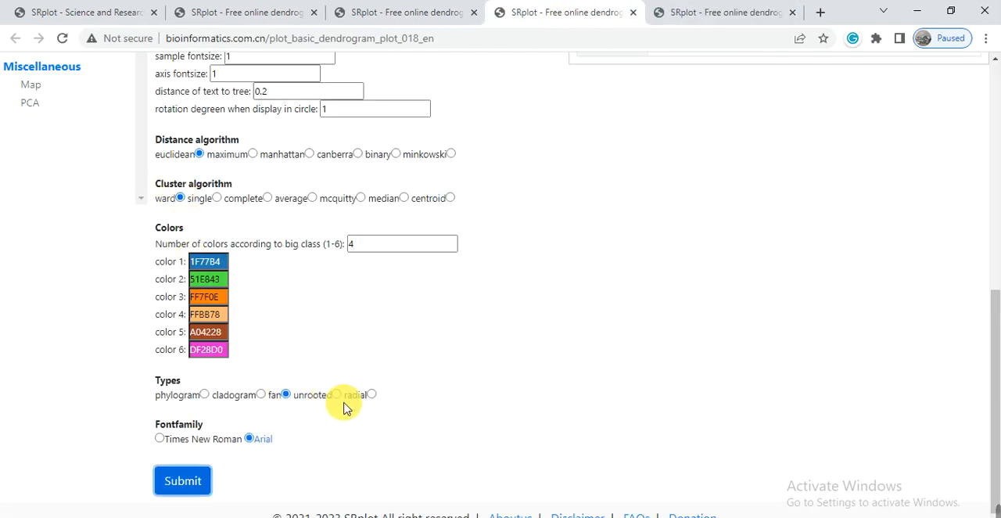
# Step: Submit the genotype dendrogram as a coloured circular tree on a new result page
pyautogui.click(336, 395)
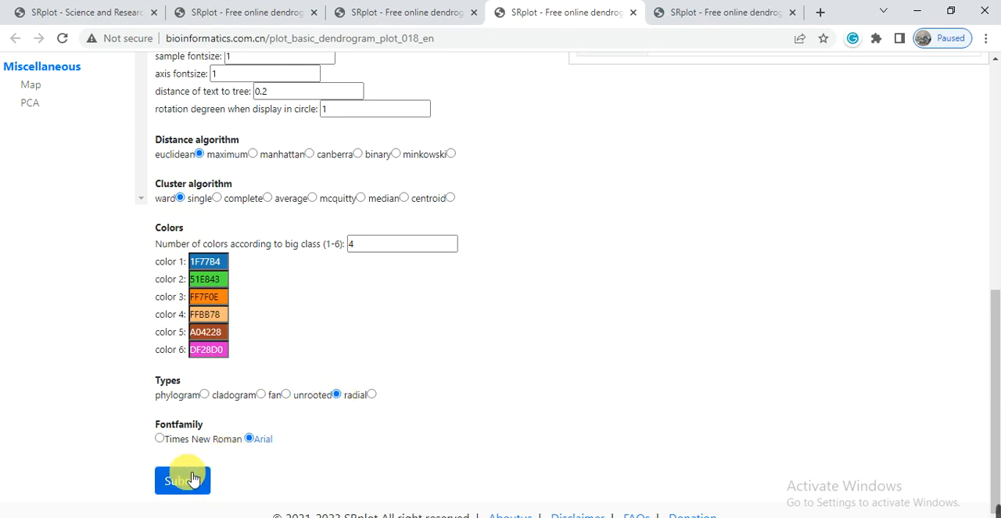
pyautogui.click(181, 481)
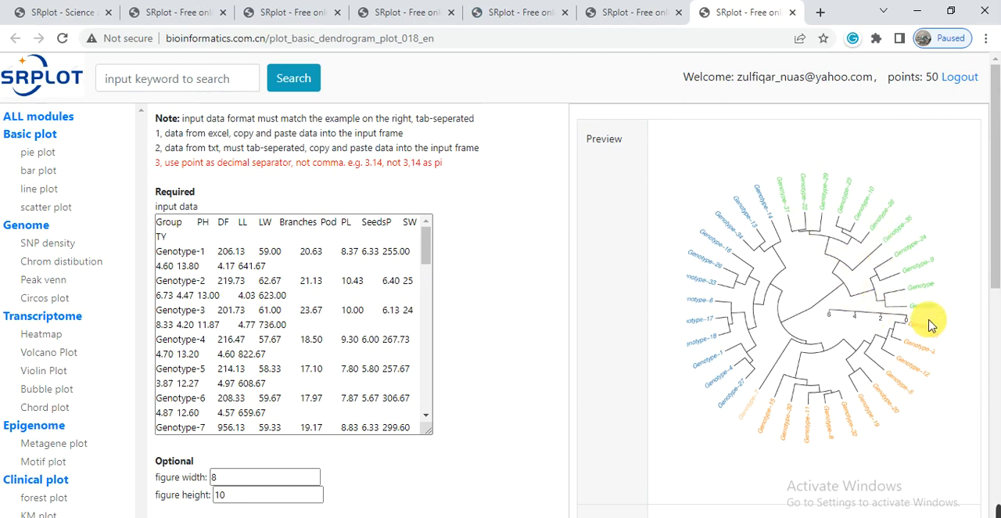
# Step: Scroll through the fan result and the unrooted radial tree's displayed settings
pyautogui.scroll(-3)
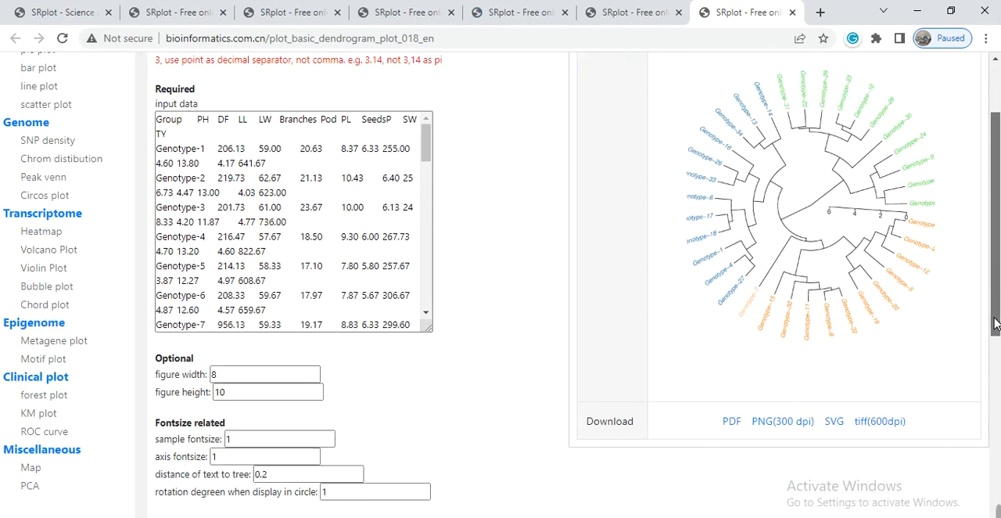
pyautogui.scroll(-3)
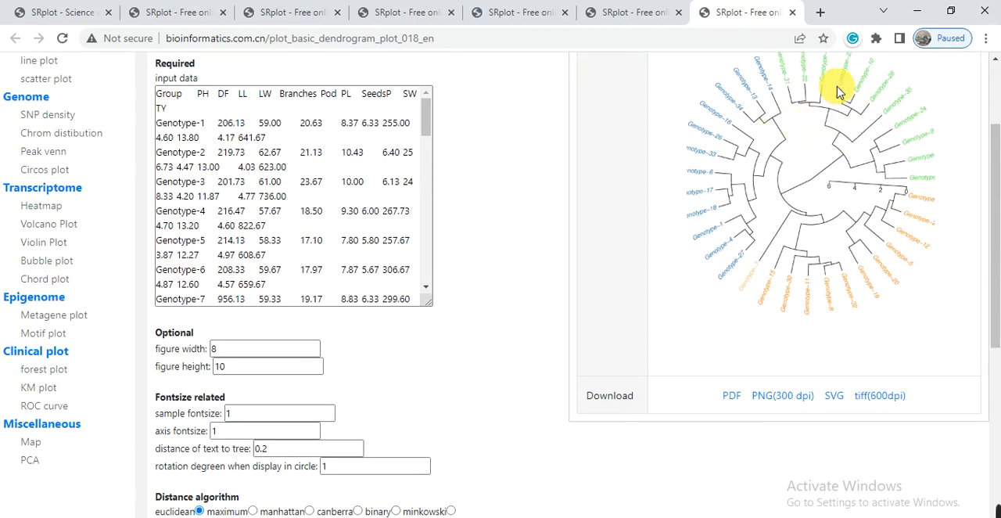
pyautogui.moveTo(821, 413)
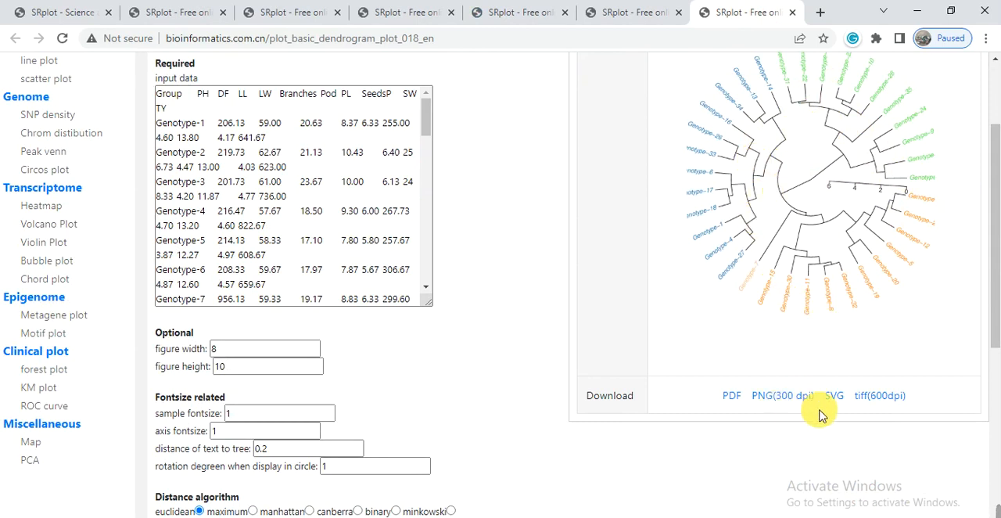
pyautogui.moveTo(868, 394)
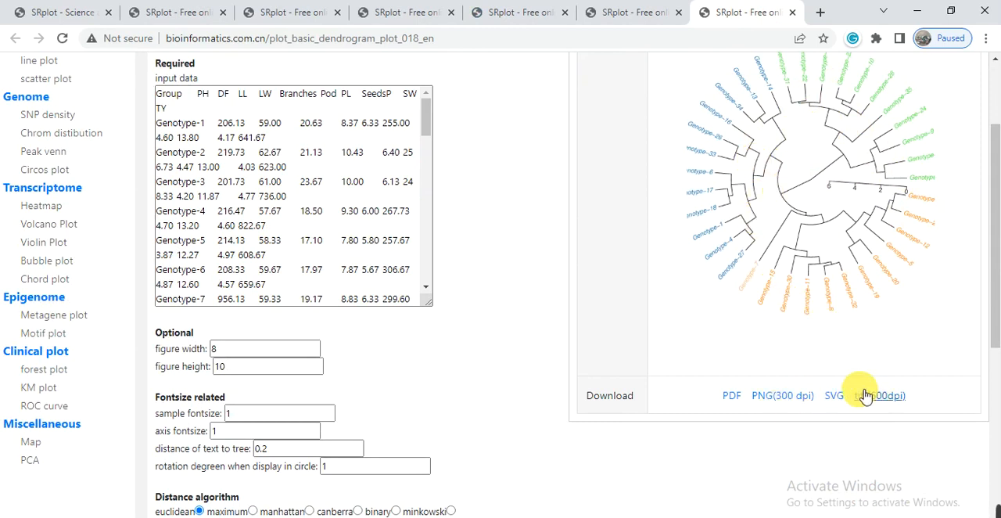
pyautogui.moveTo(618, 91)
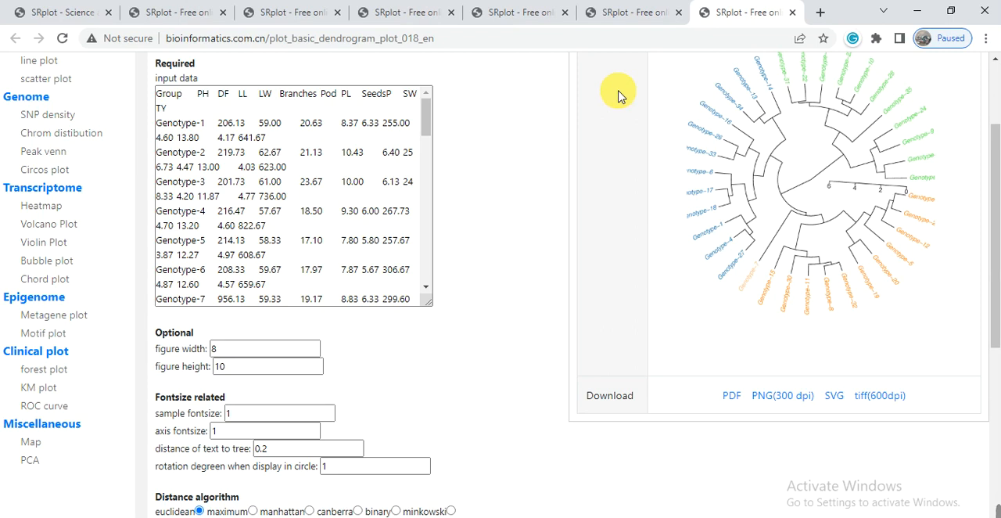
pyautogui.moveTo(765, 303)
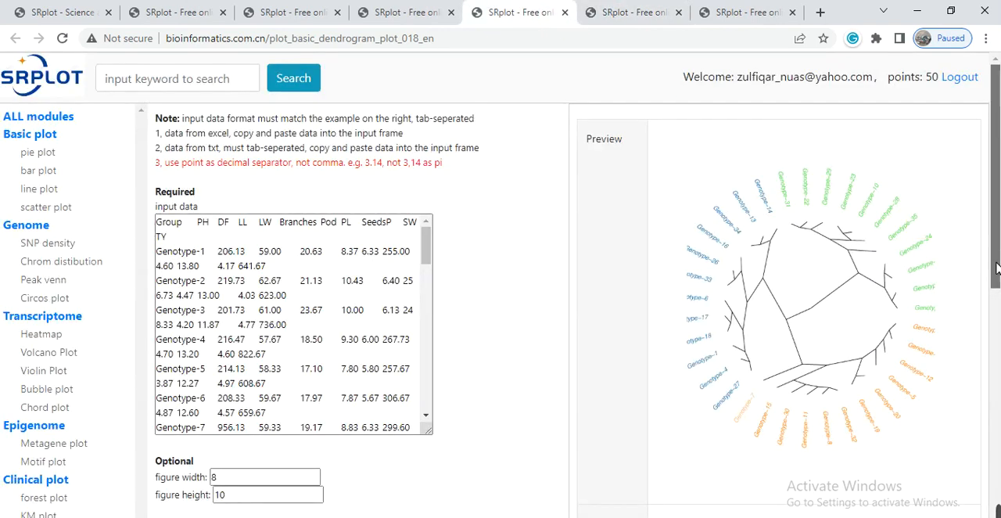
pyautogui.scroll(-3)
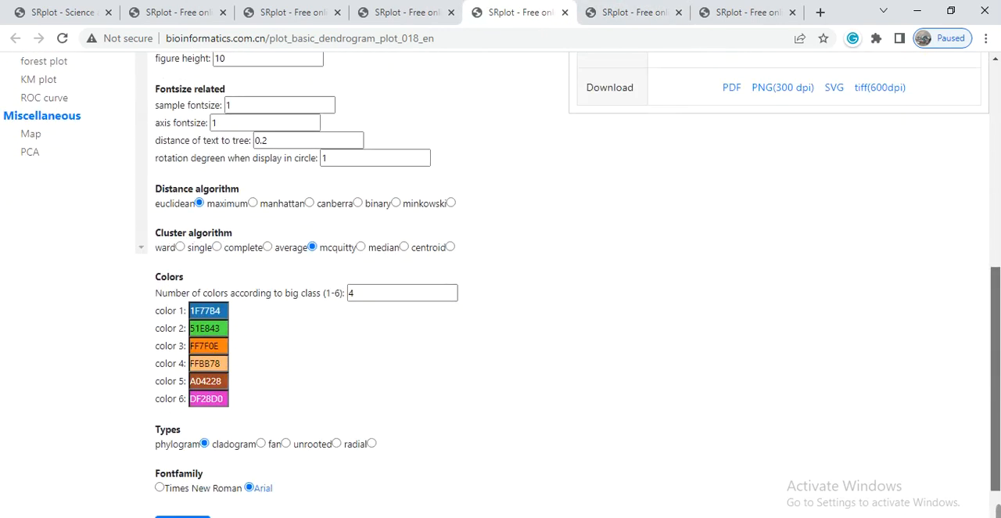